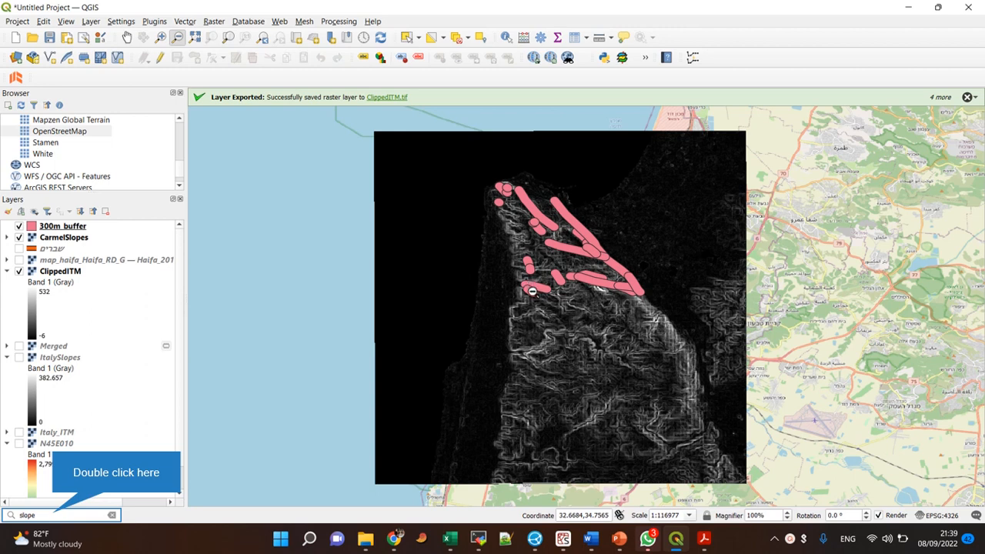
mouse_move(537, 308)
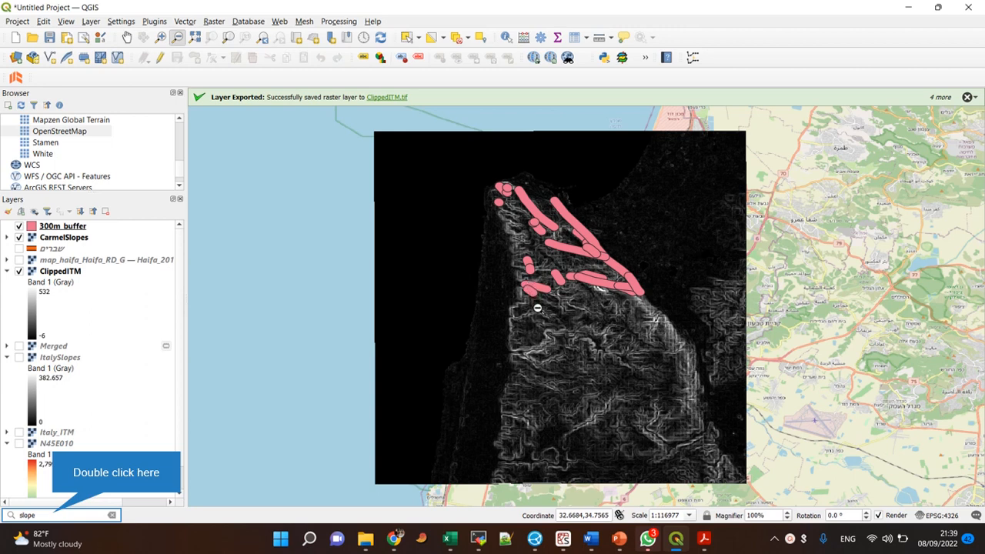
mouse_move(542, 320)
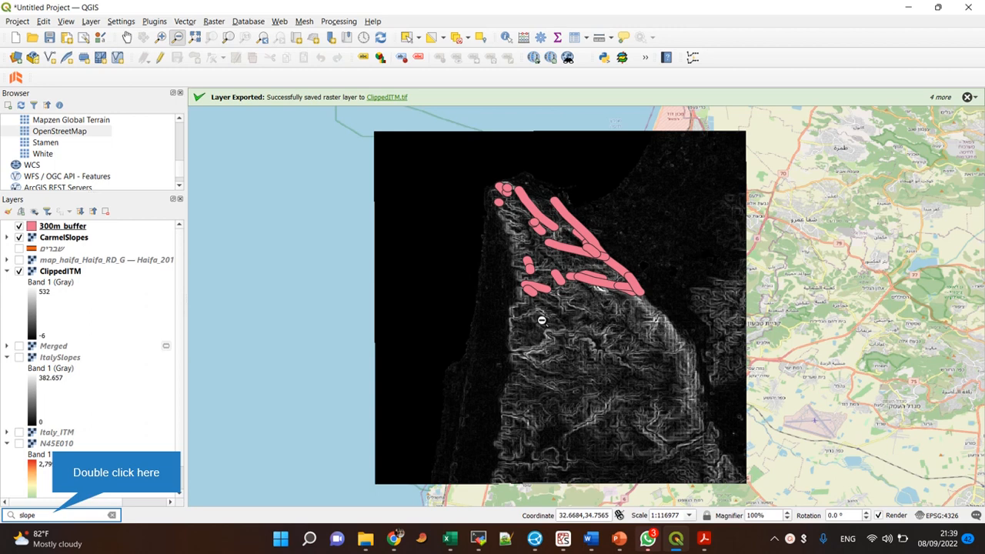
mouse_move(544, 328)
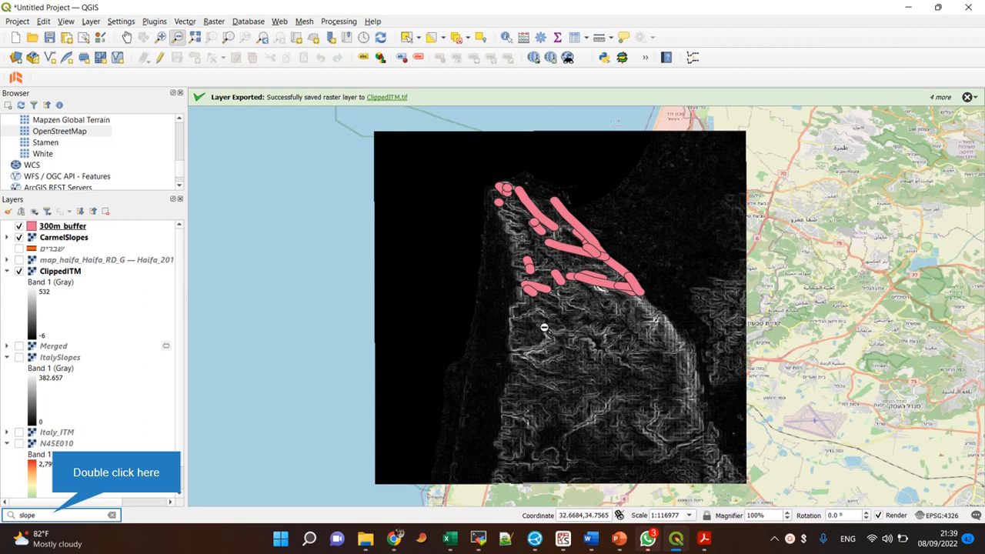
mouse_move(531, 358)
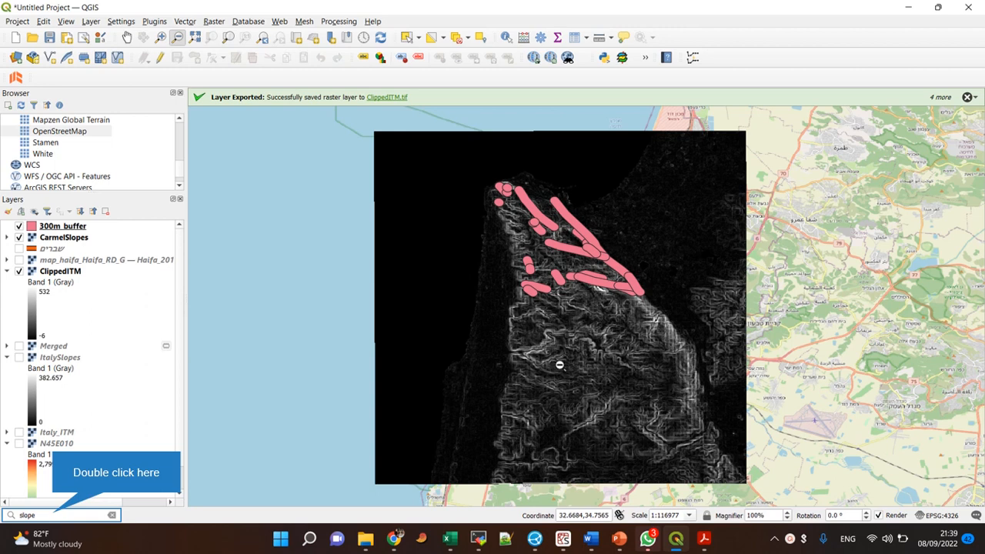
mouse_move(641, 362)
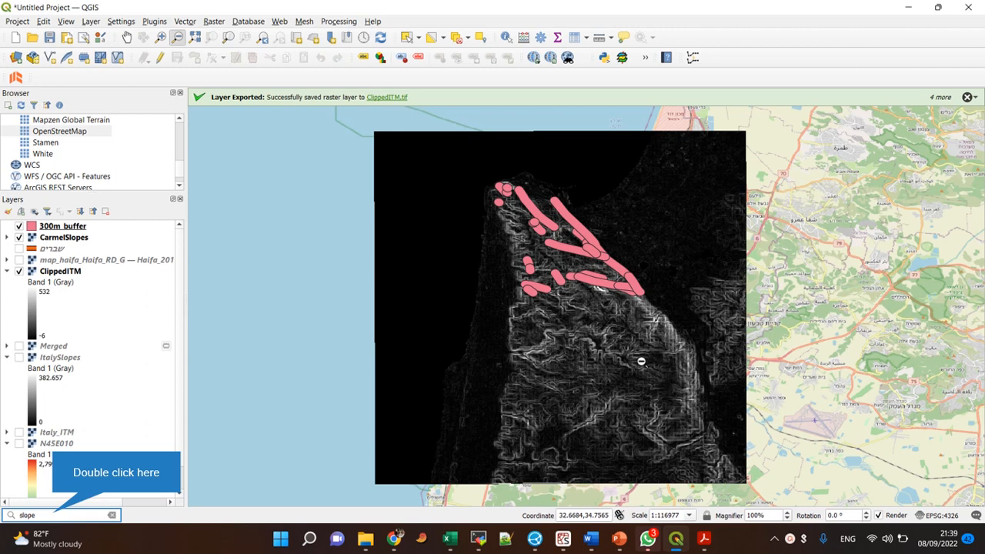
mouse_move(483, 185)
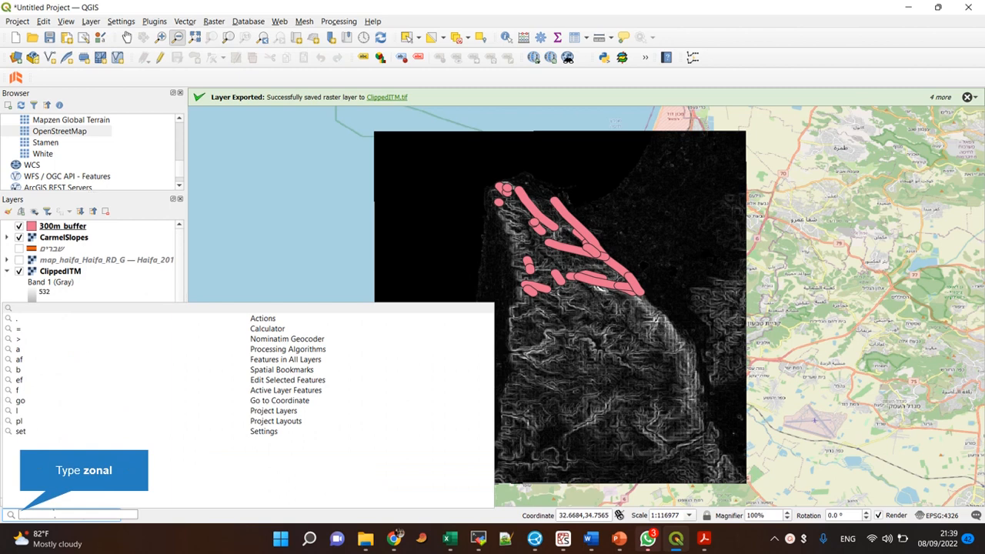
Step: Search 'zonal' in the locator and launch Zonal statistics on the 300m_buffer polygons
text(zonal)
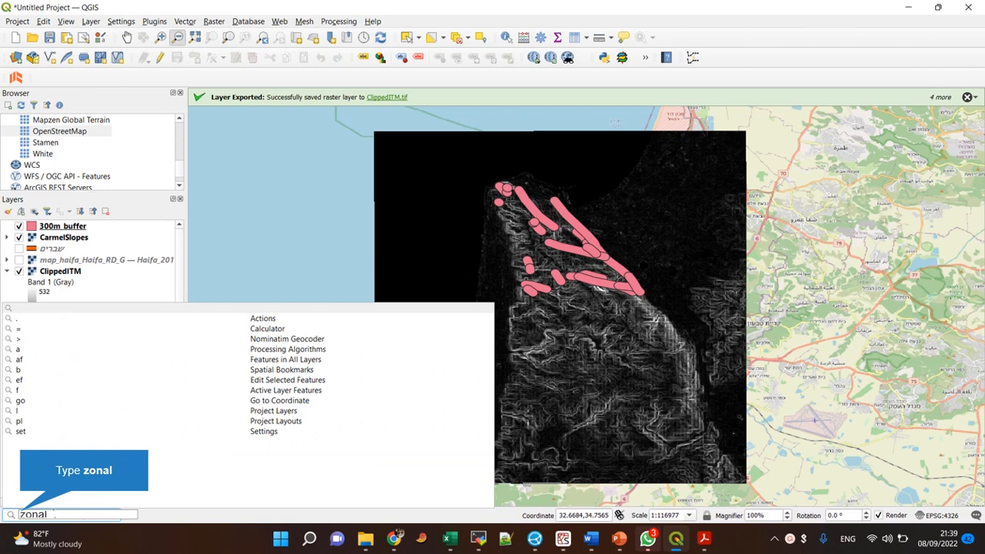
text(zonal)
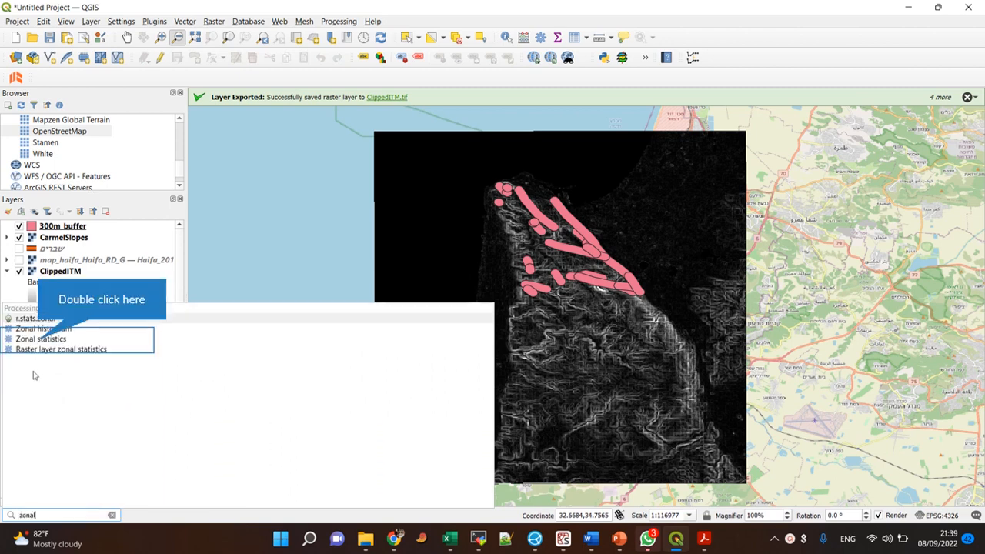
double_click(41, 338)
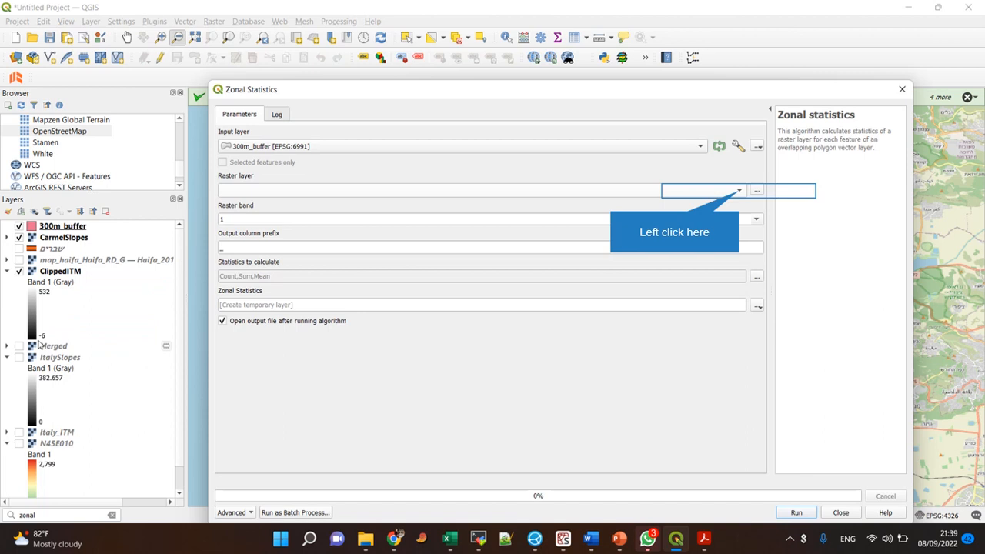
mouse_move(288, 159)
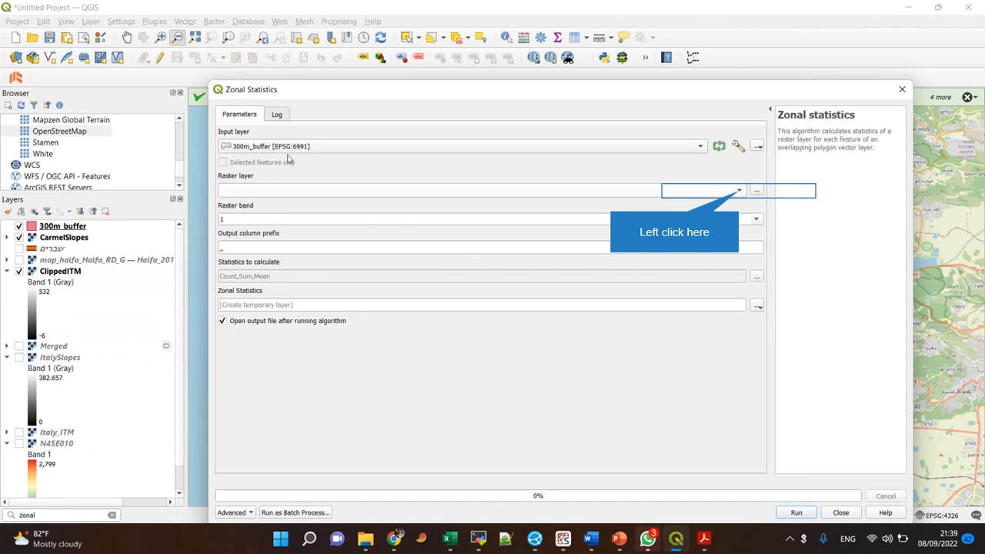
mouse_move(360, 151)
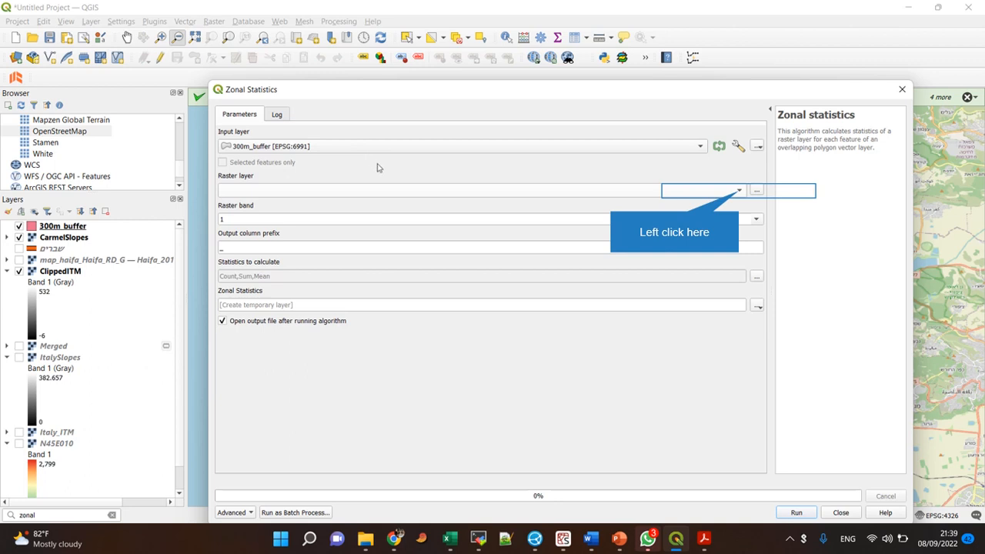
Step: Choose CarmelSlopes as the raster layer and bring up the statistics choices
click(738, 190)
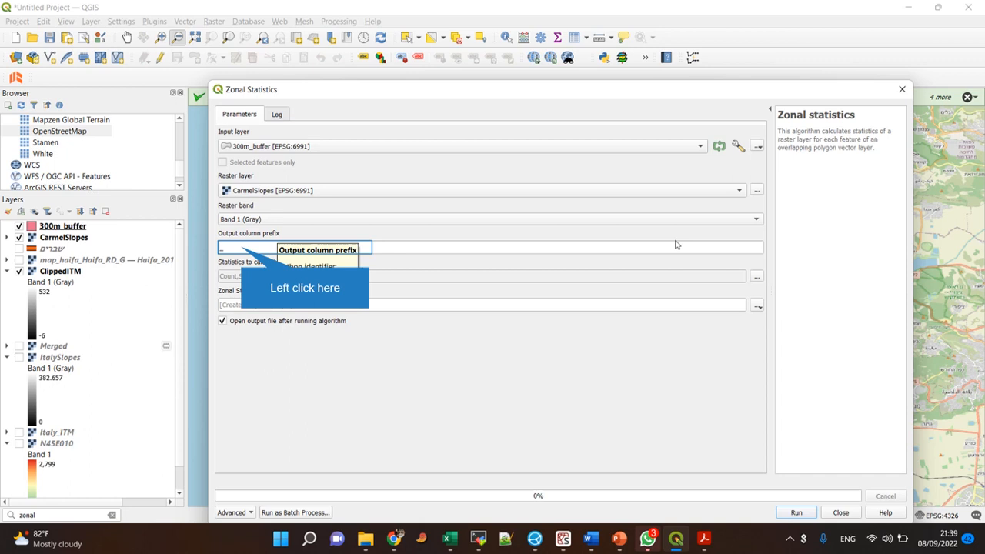
mouse_move(398, 231)
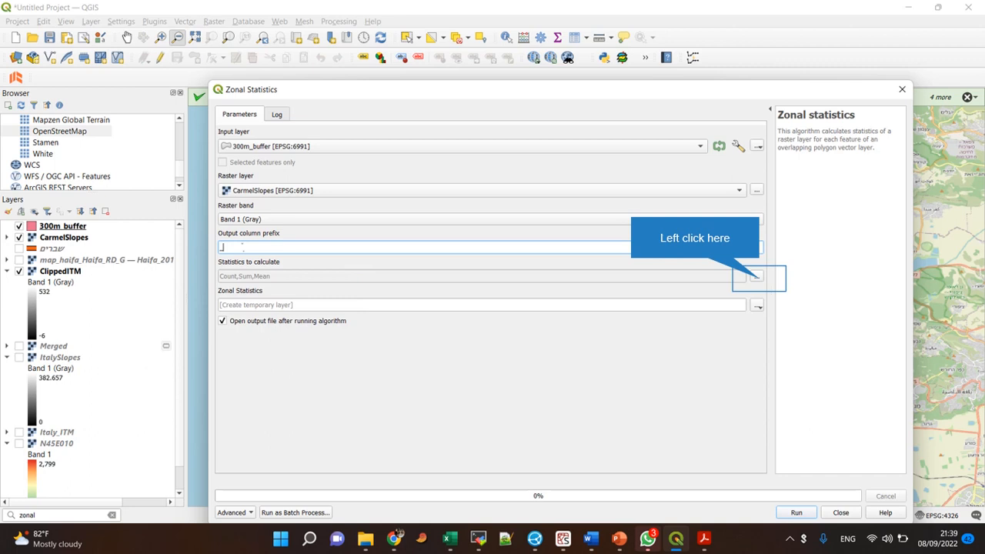
click(757, 277)
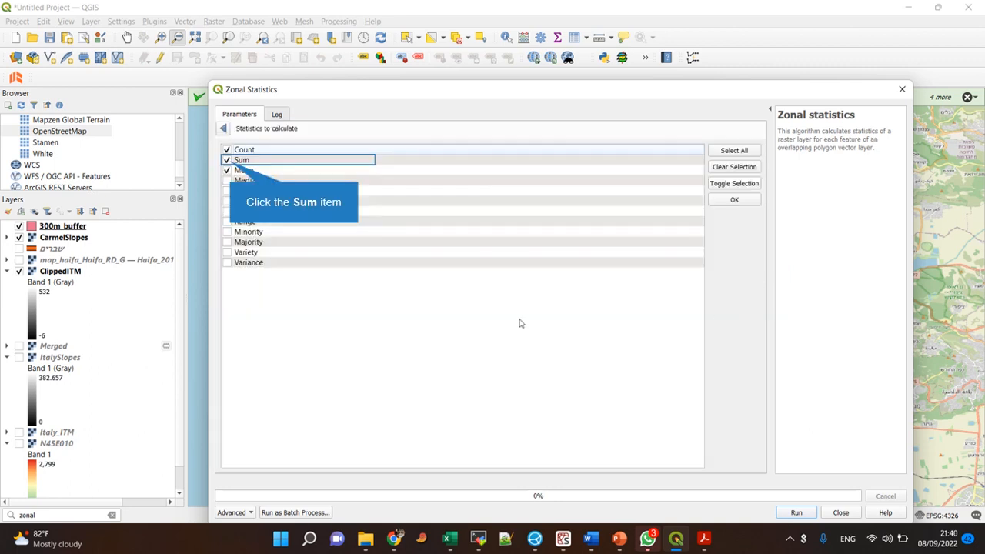
mouse_move(469, 298)
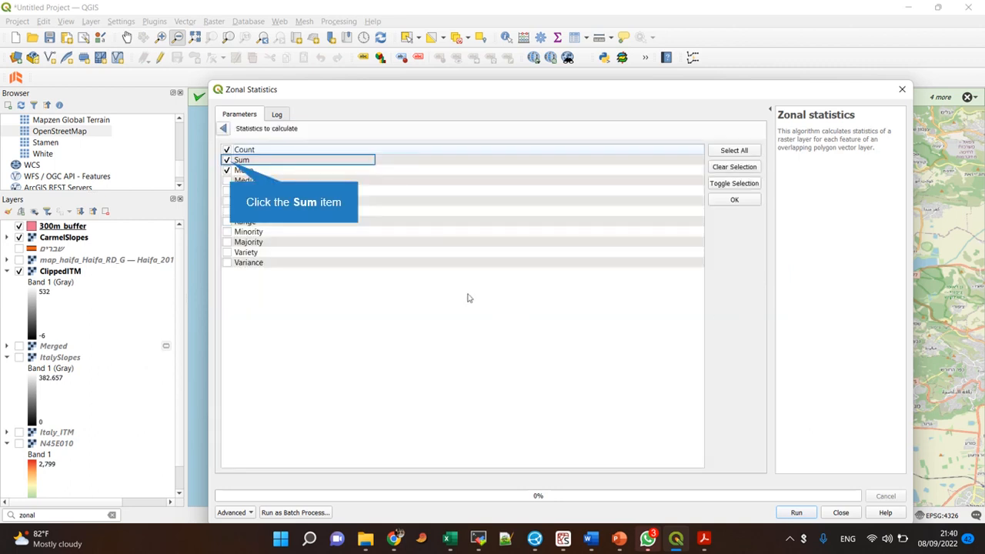
Step: Calculate Count, Mean and Median instead of Sum, run the tool and close it
click(242, 159)
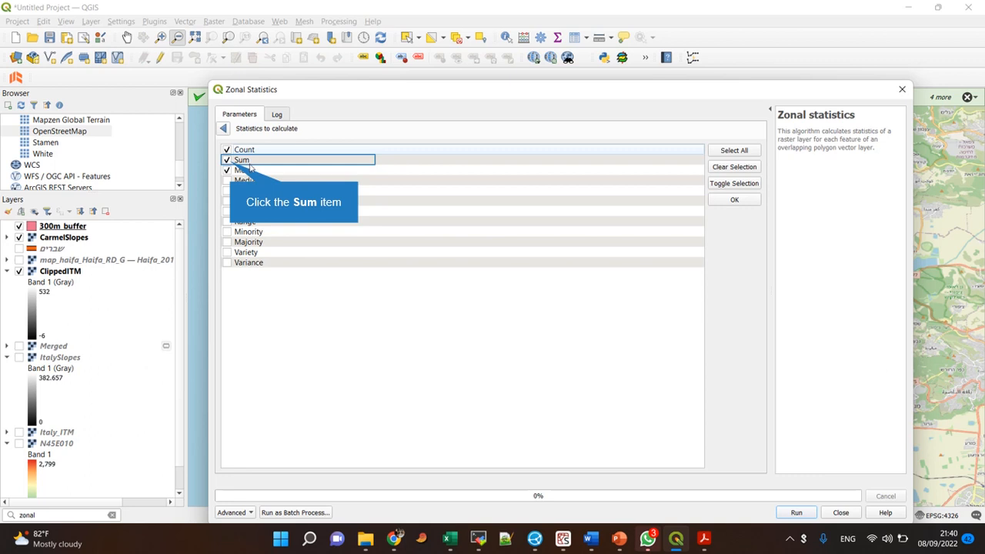
click(241, 160)
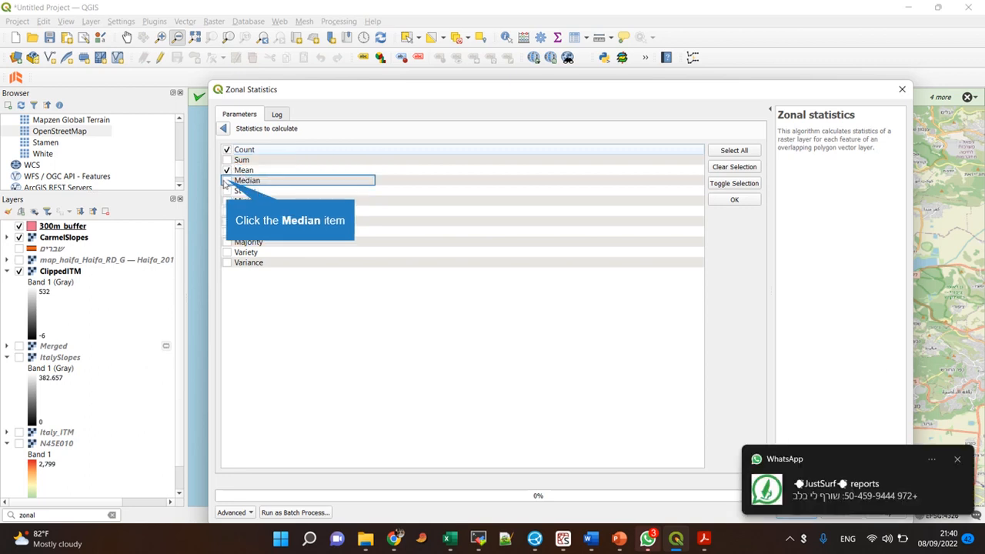
click(247, 180)
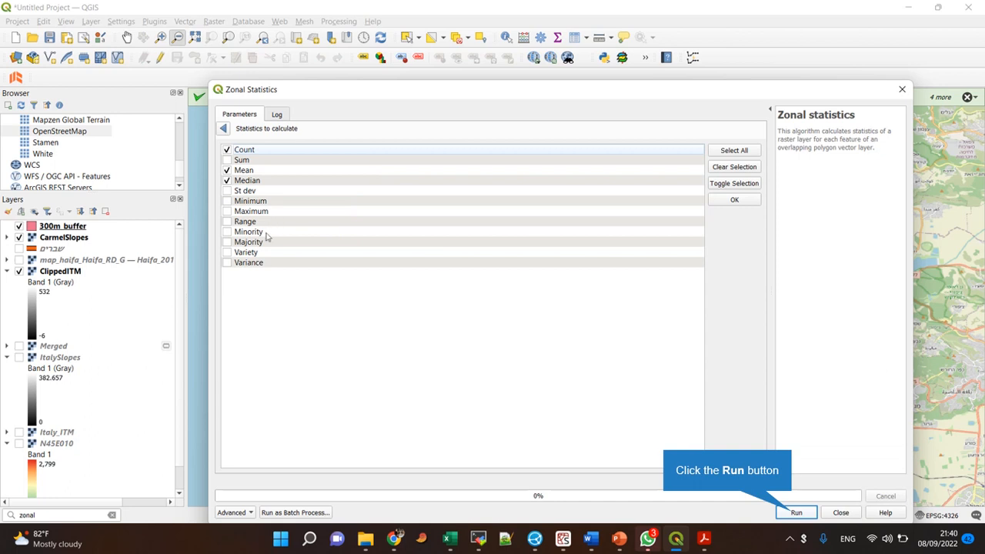
mouse_move(246, 273)
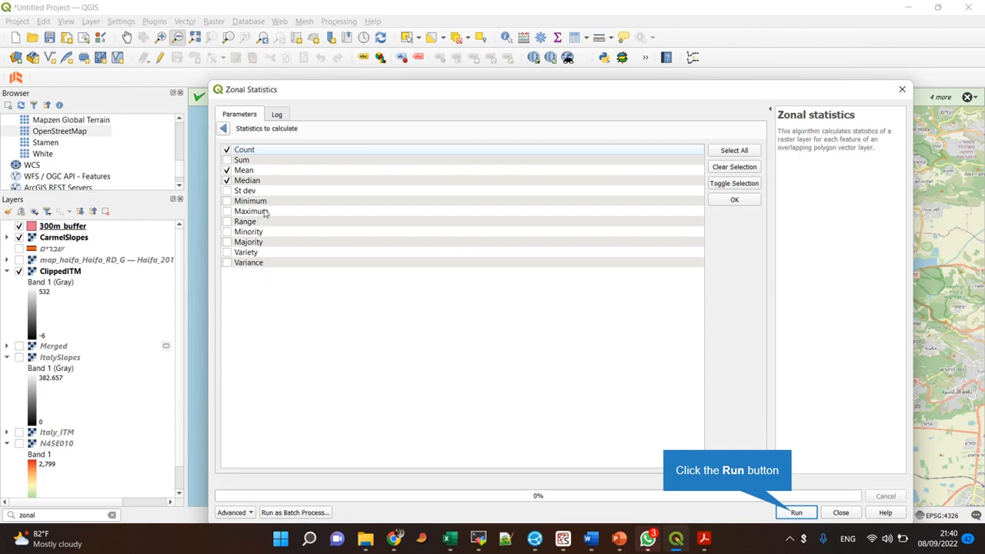
mouse_move(293, 264)
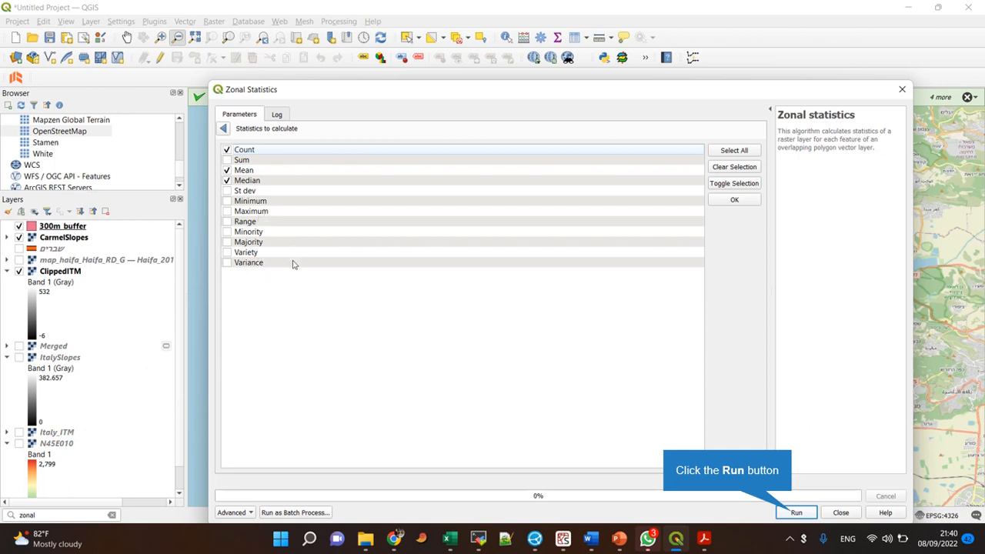
mouse_move(300, 298)
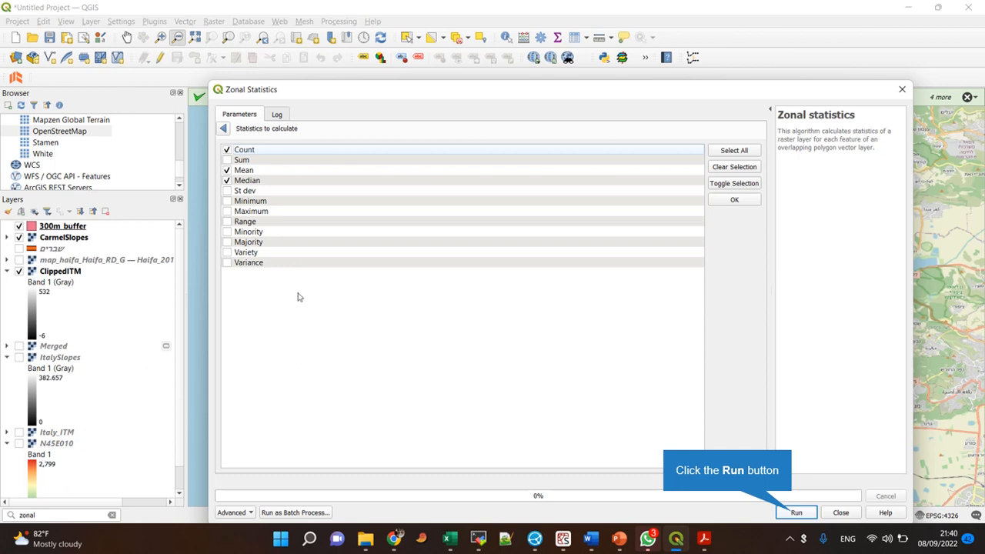
mouse_move(42, 235)
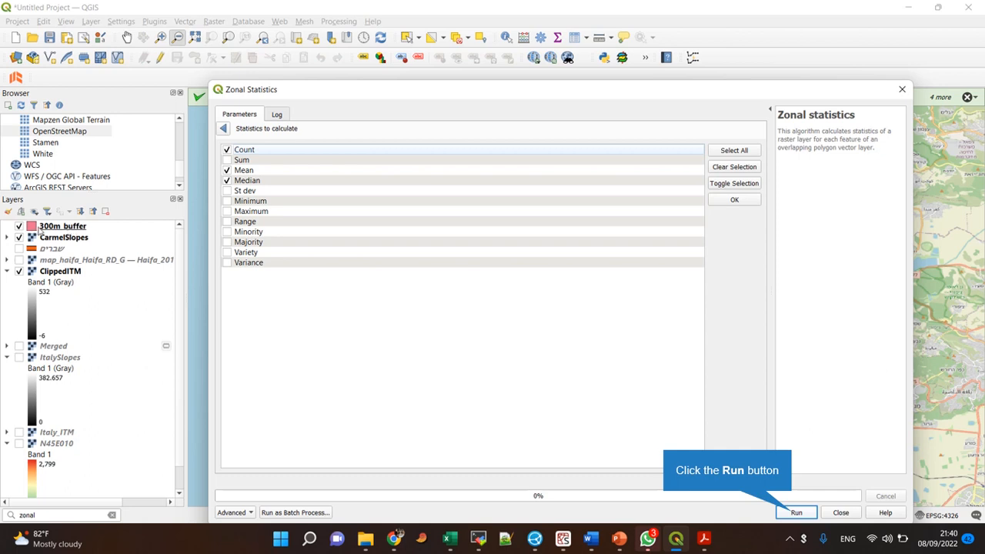
mouse_move(58, 233)
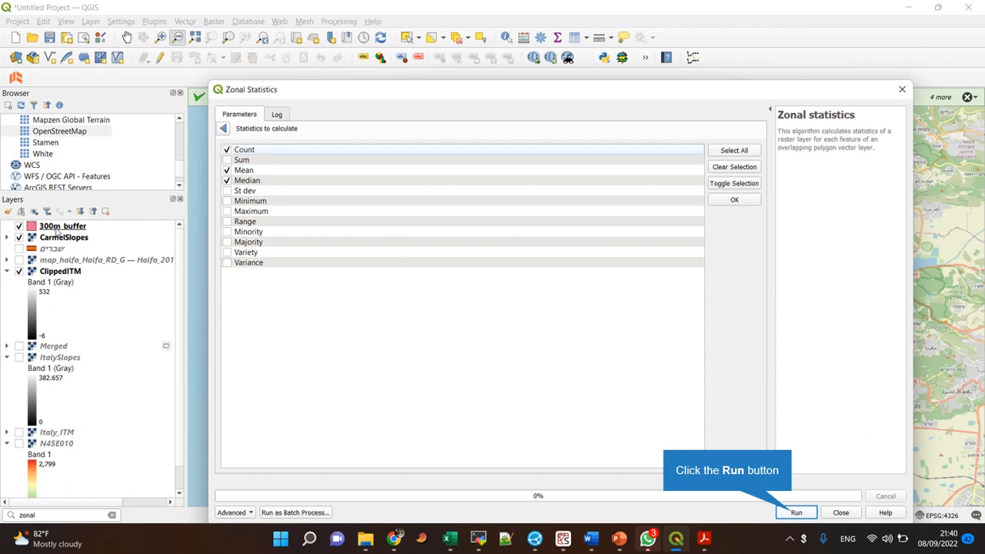
mouse_move(75, 235)
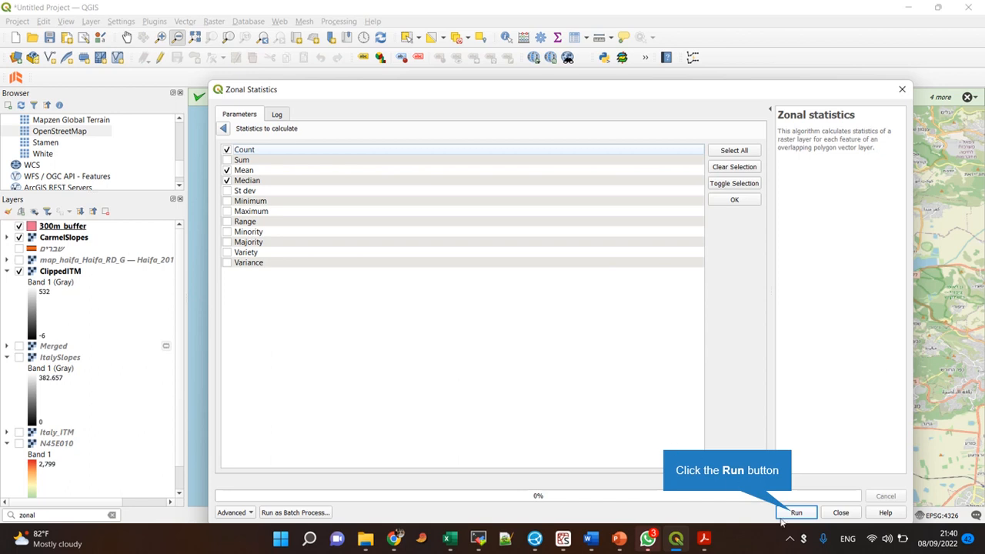
click(797, 512)
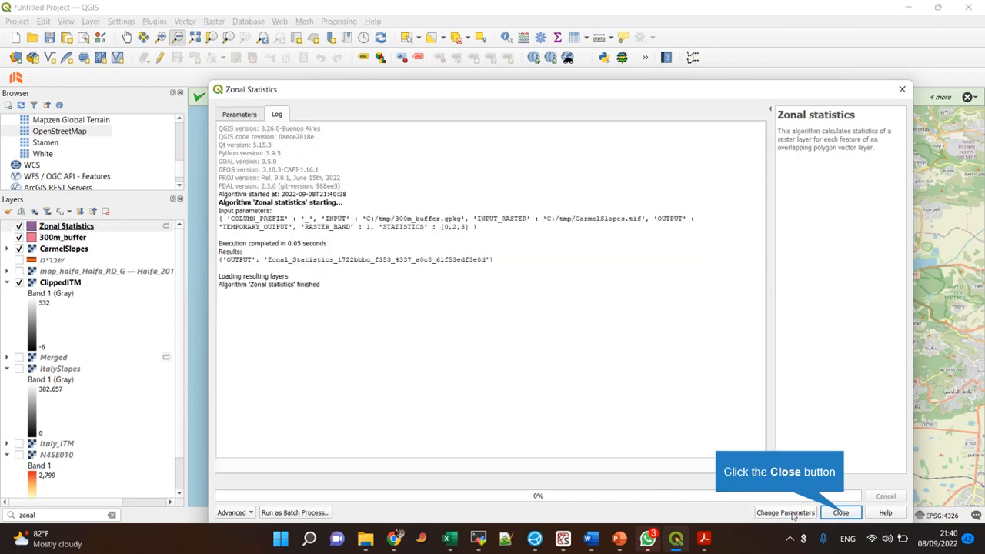
click(840, 513)
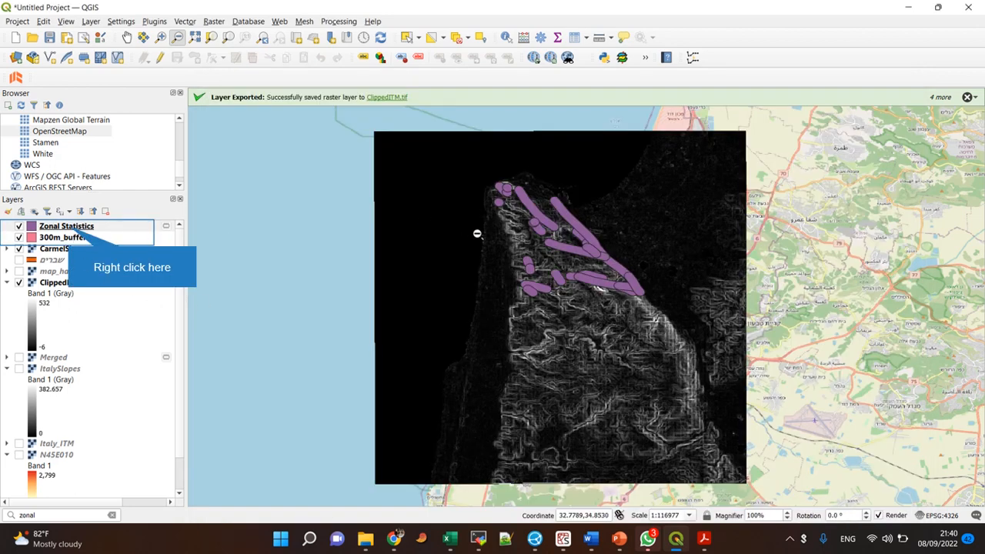
right_click(66, 225)
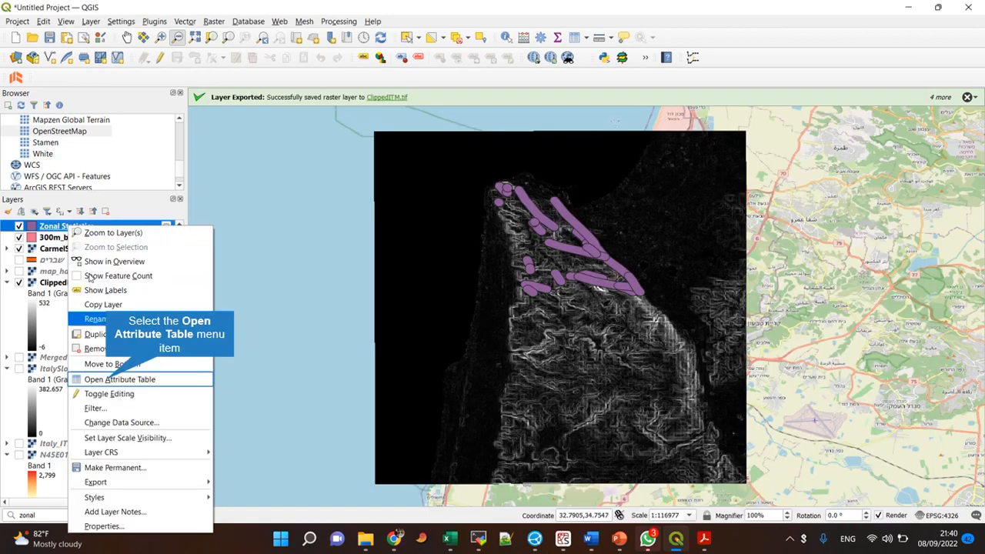
click(119, 379)
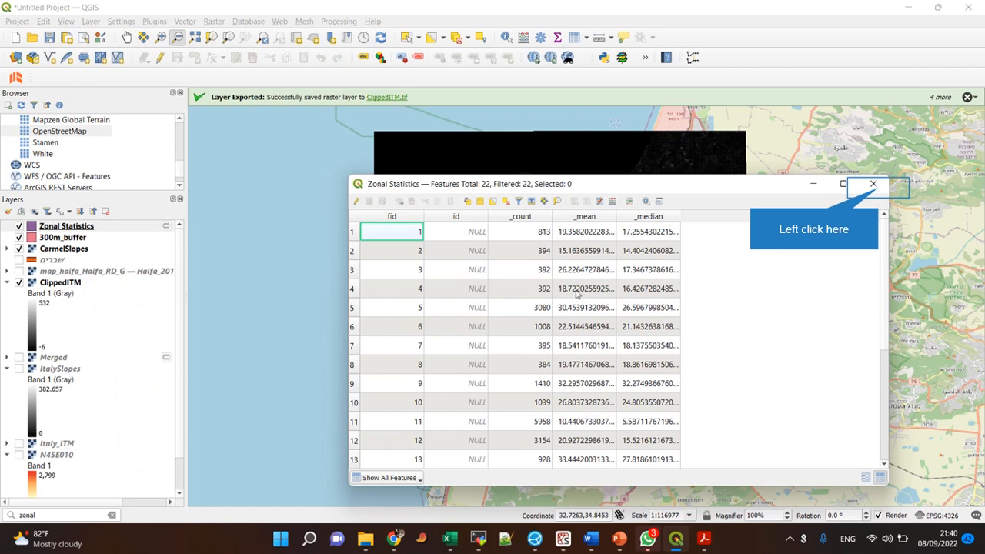
mouse_move(537, 301)
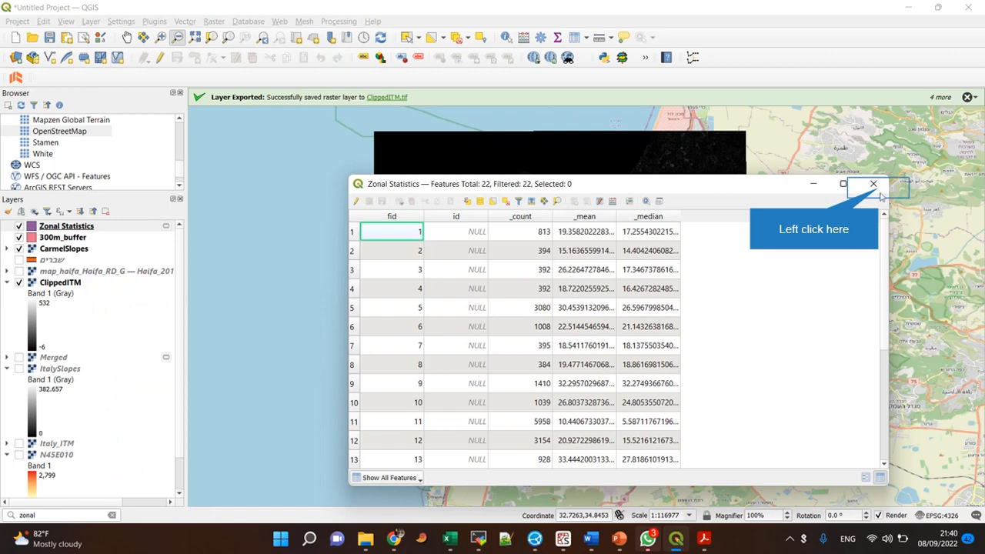
right_click(66, 225)
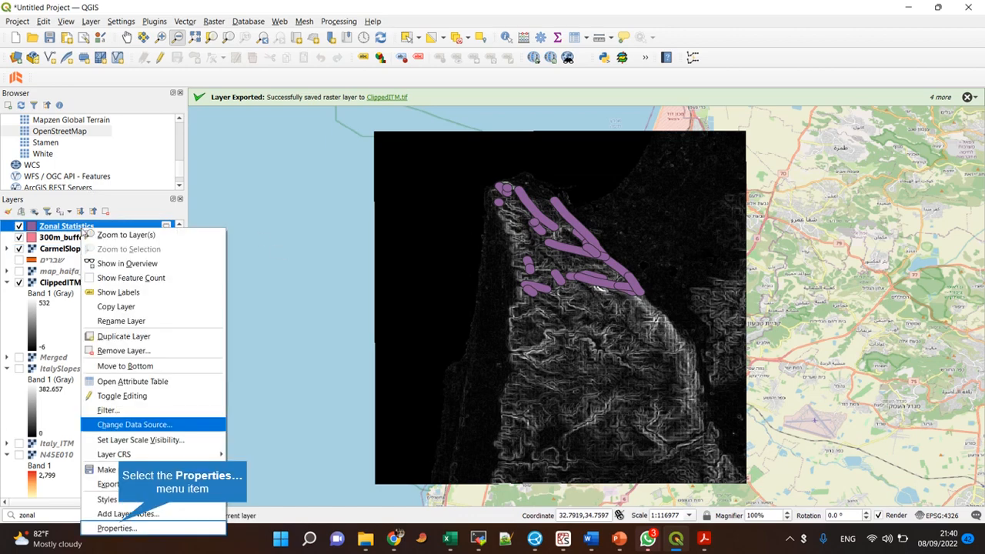
Step: Symbolise the Zonal Statistics layer as Categorized on _mean with a colour ramp, classified and applied
click(117, 528)
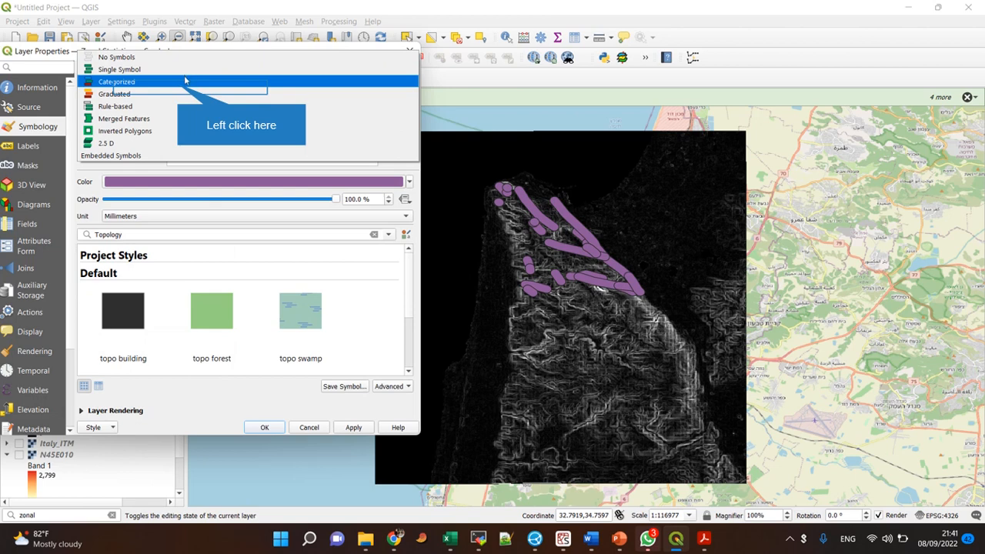
mouse_move(180, 86)
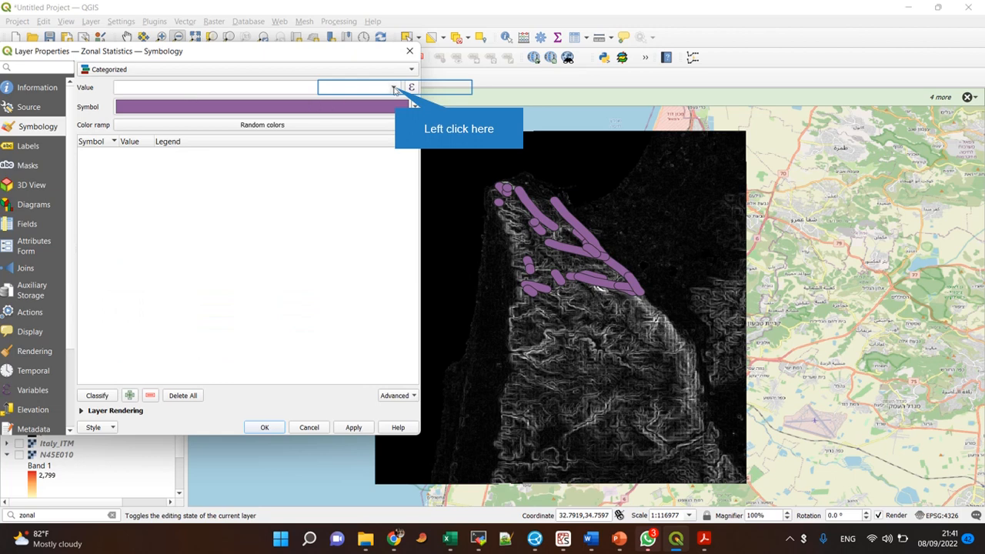
click(394, 87)
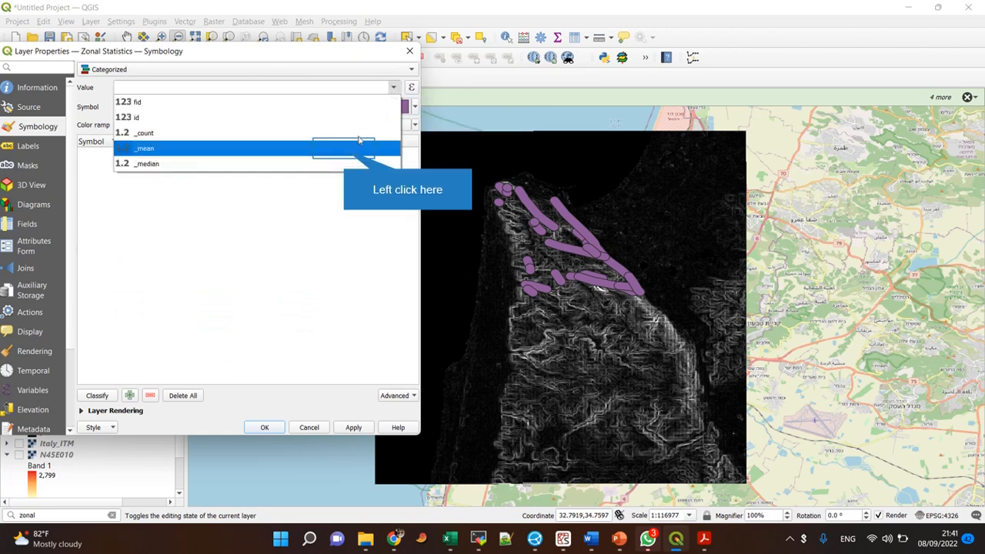
click(143, 148)
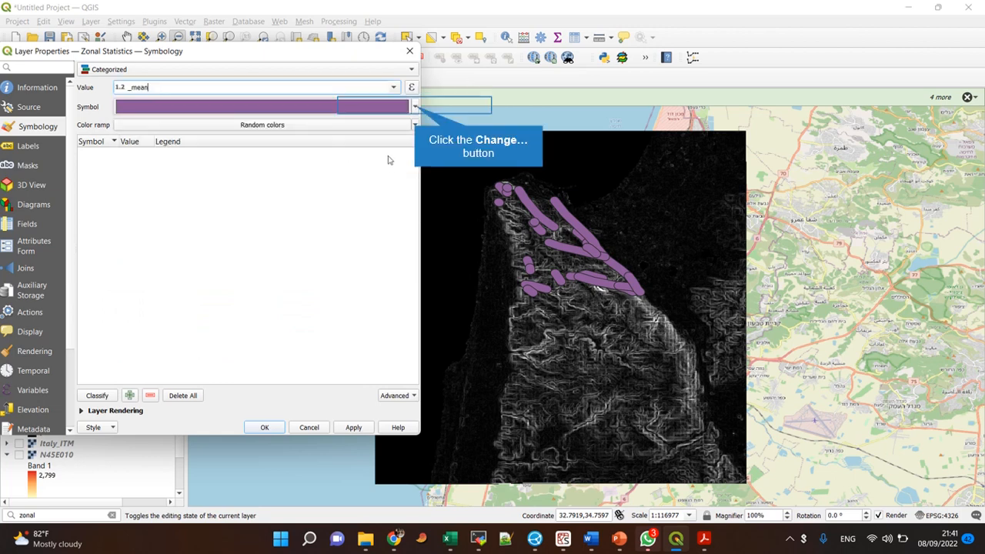
click(416, 106)
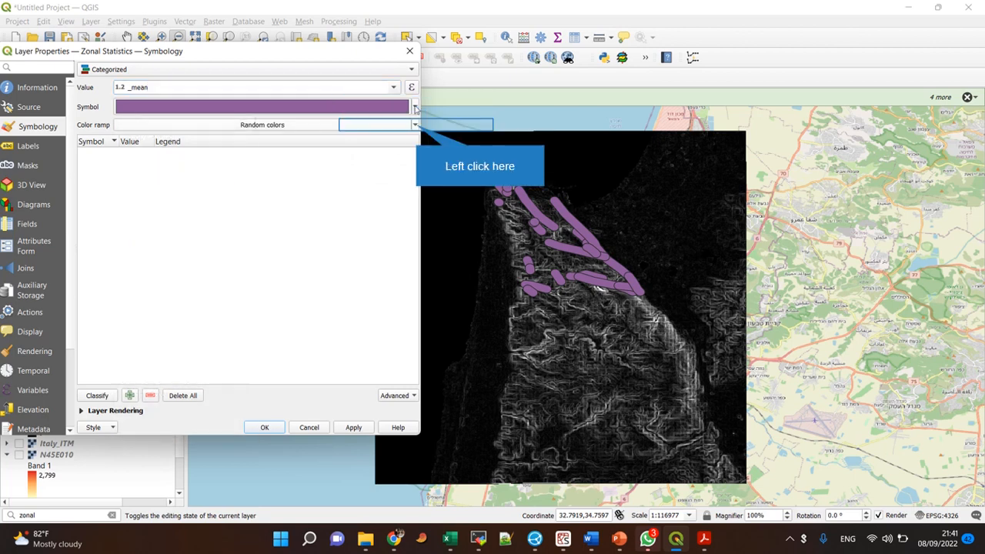
click(415, 124)
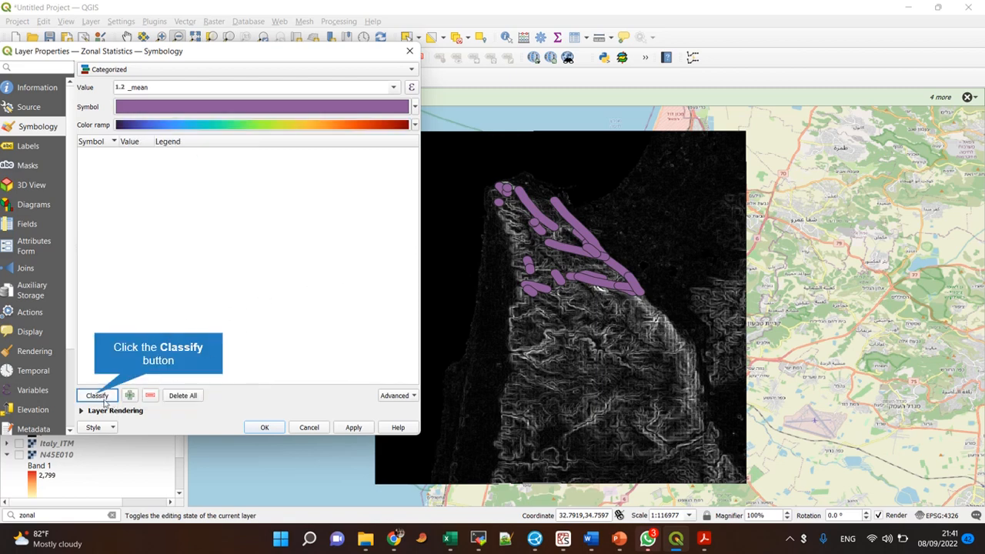
click(97, 395)
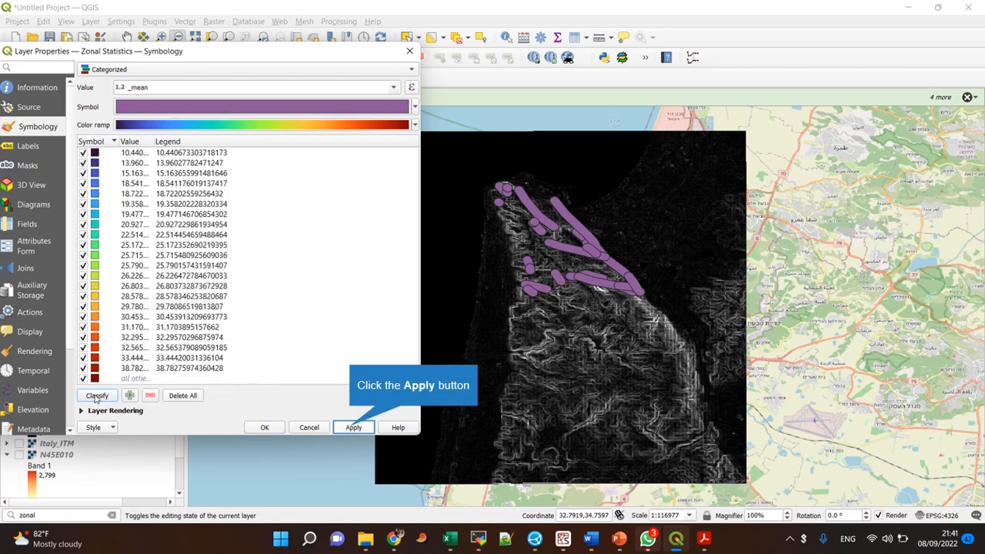
mouse_move(311, 439)
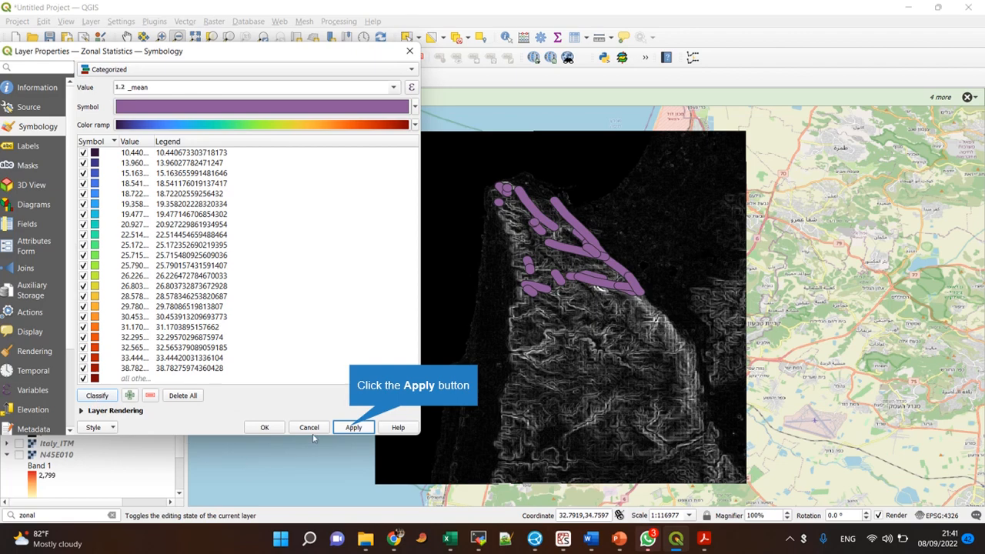
click(353, 427)
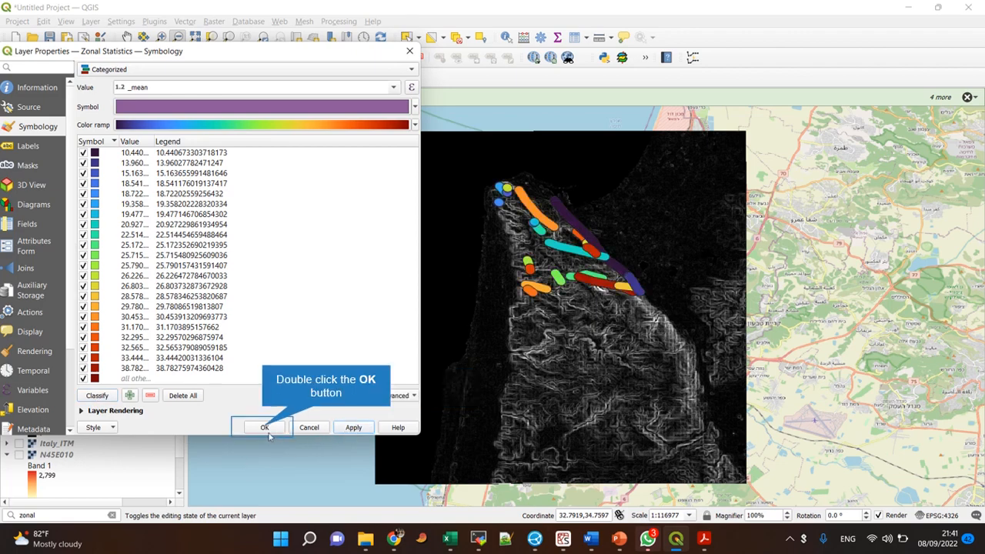
click(264, 427)
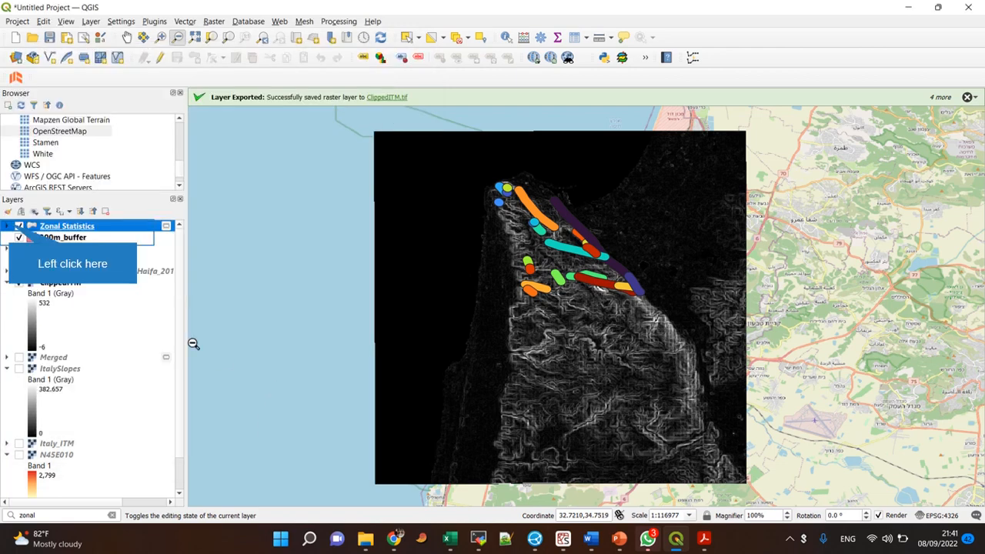
Step: Expand the Zonal Statistics layer to reveal its mean-slope category legend
click(7, 226)
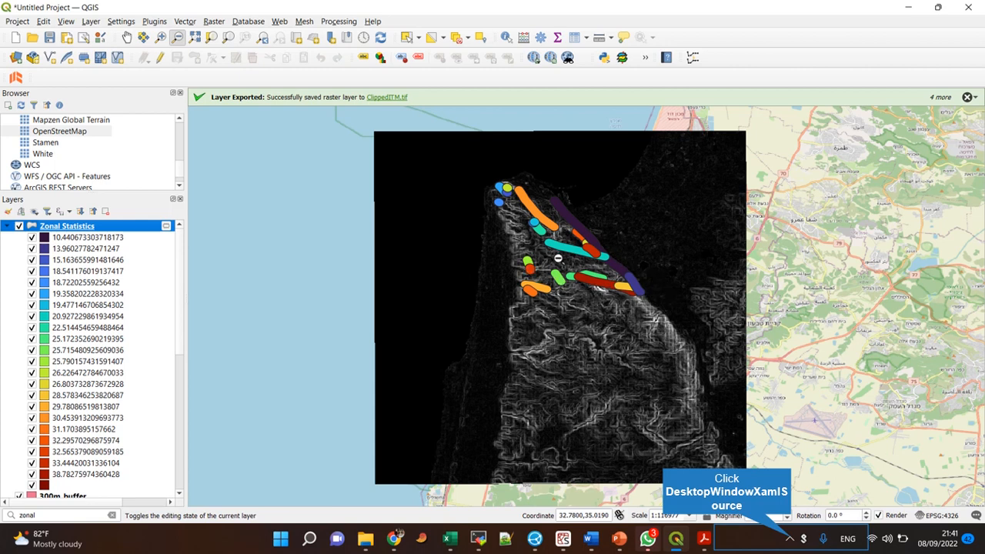
mouse_move(512, 234)
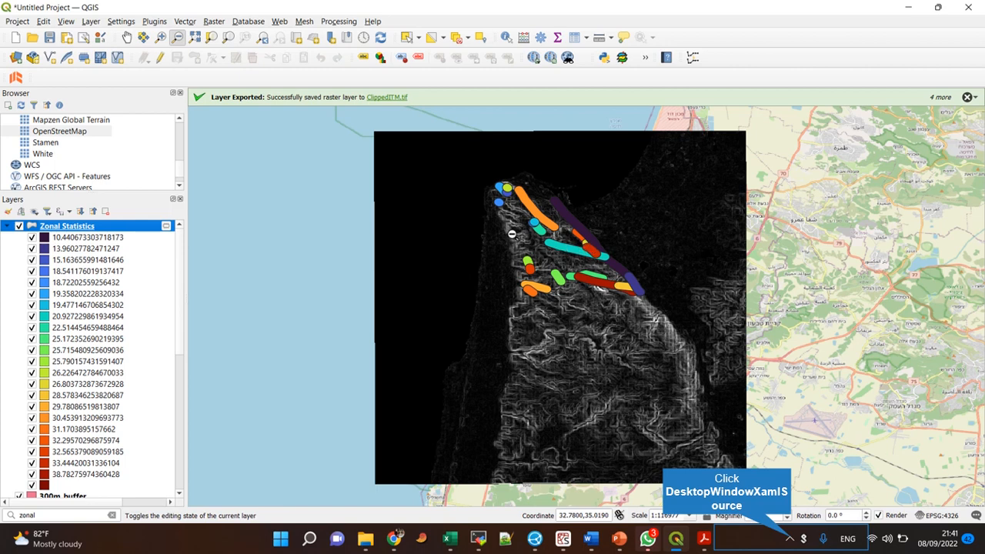